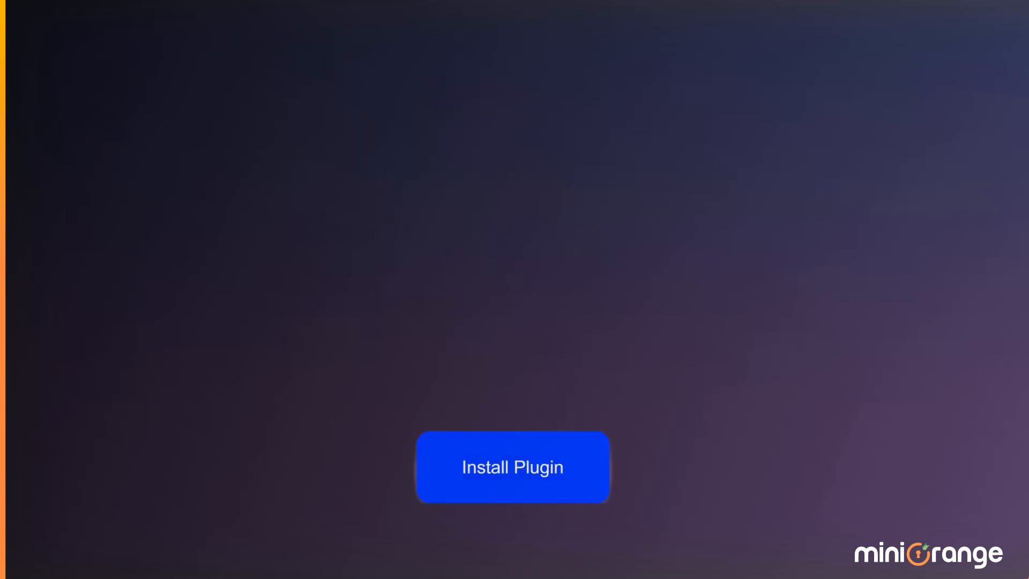
- Start the plugin installation so its progress bar begins filling
{"action": "left_click", "coordinate": [512, 466]}
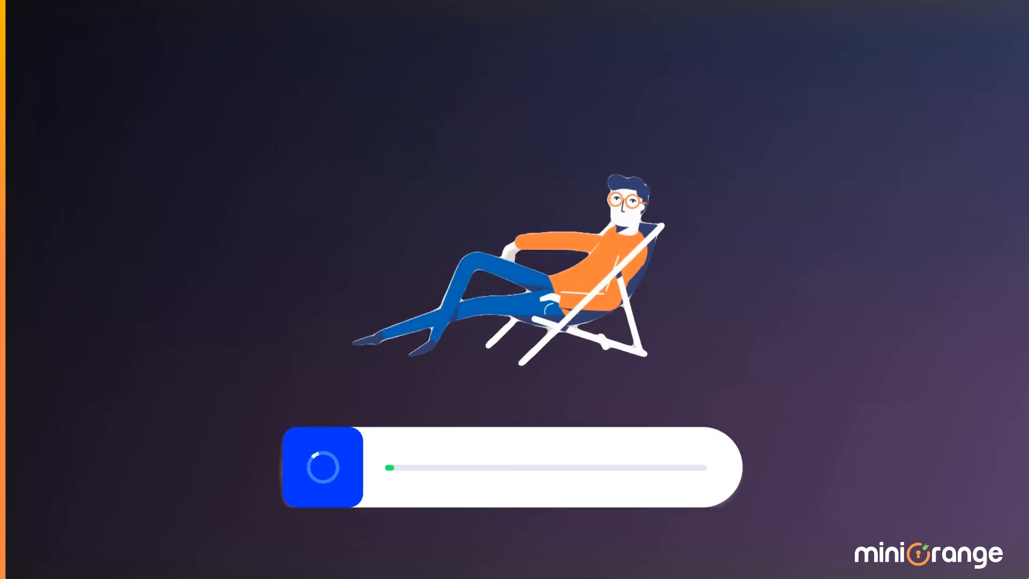